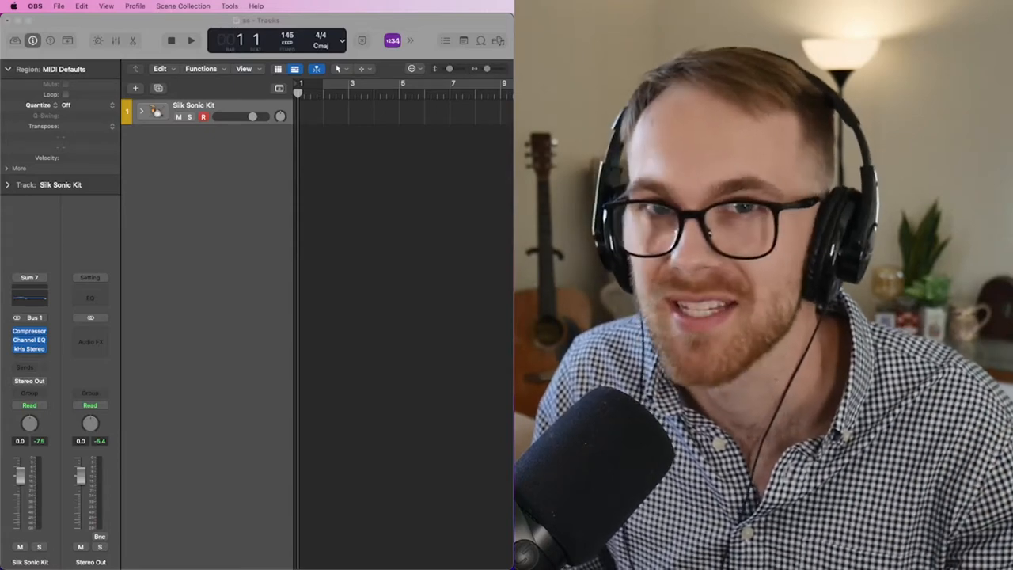
Step: Create a MIDI drum region on Silk Sonic Kit and add a Hip Hop Pickstyle bass track
left_click(190, 41)
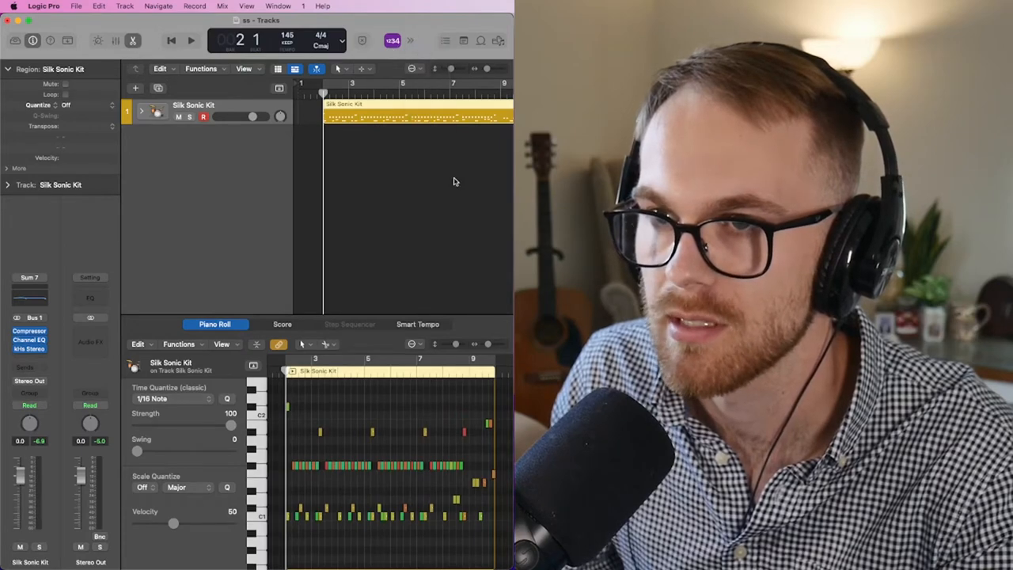
left_click(190, 41)
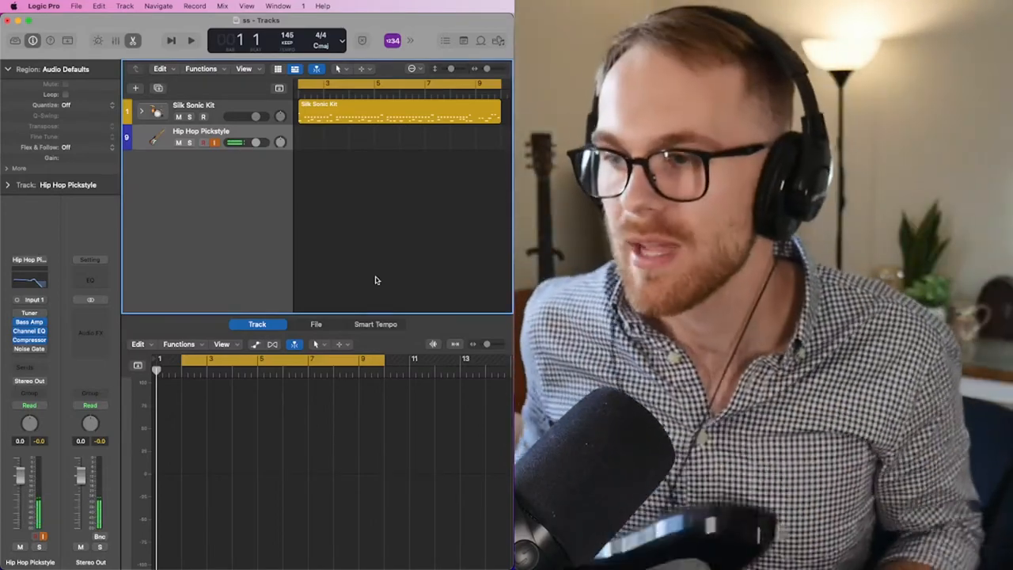
Step: Record the bass audio region on the Hip Hop Pickstyle track alongside the drums
left_click(190, 41)
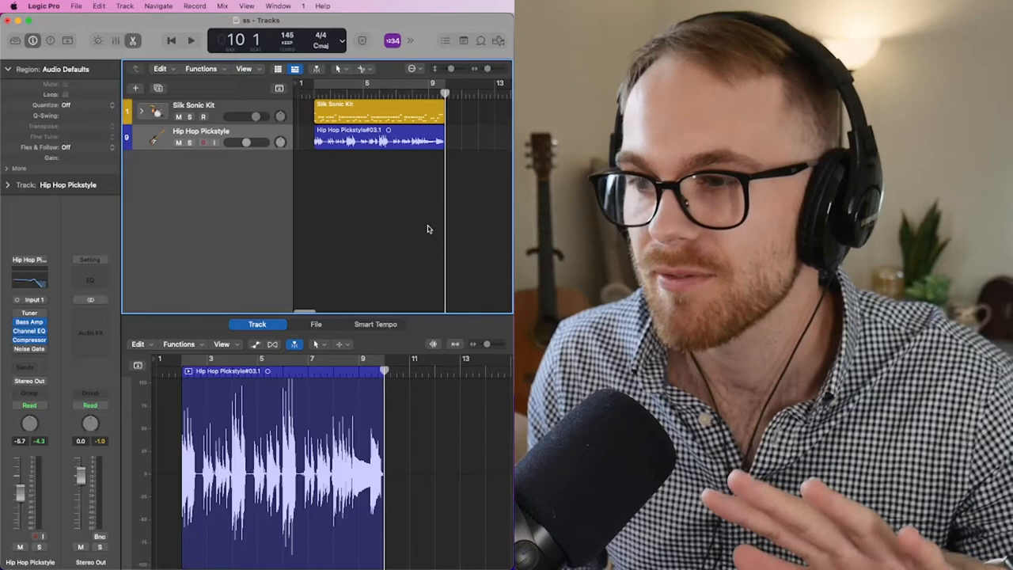
mouse_move(380, 207)
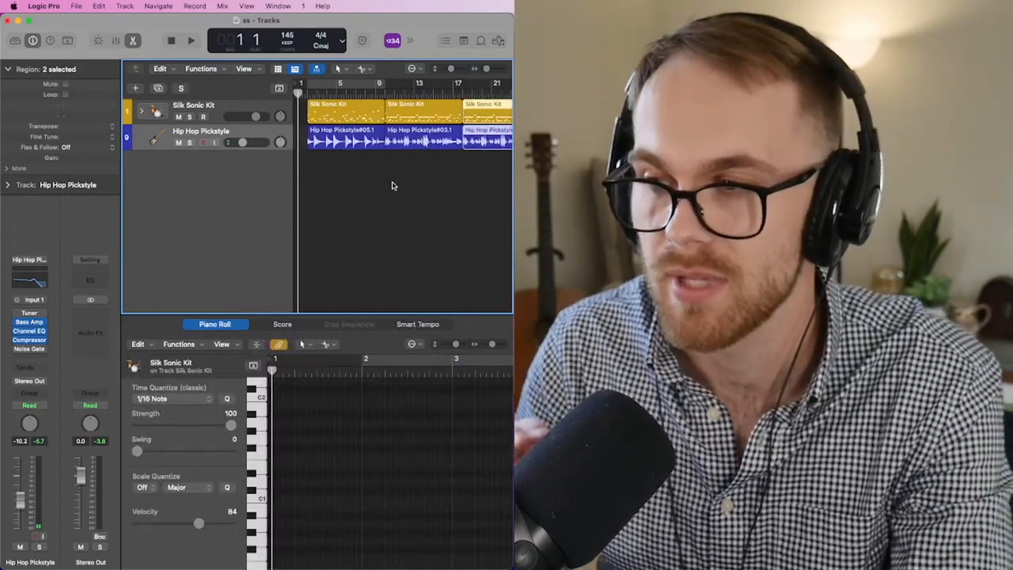
Step: Add a Classic Electric Piano instrument track and start recording a keyboard part
left_click(190, 41)
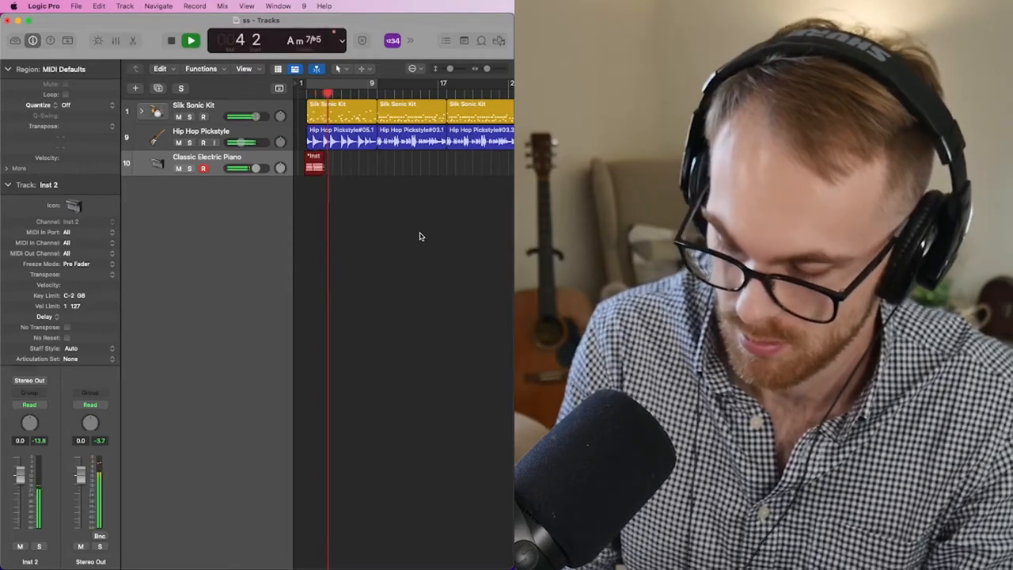
Step: Open the recorded piano region and show the Vintage Electric Piano preset list
double_click(340, 162)
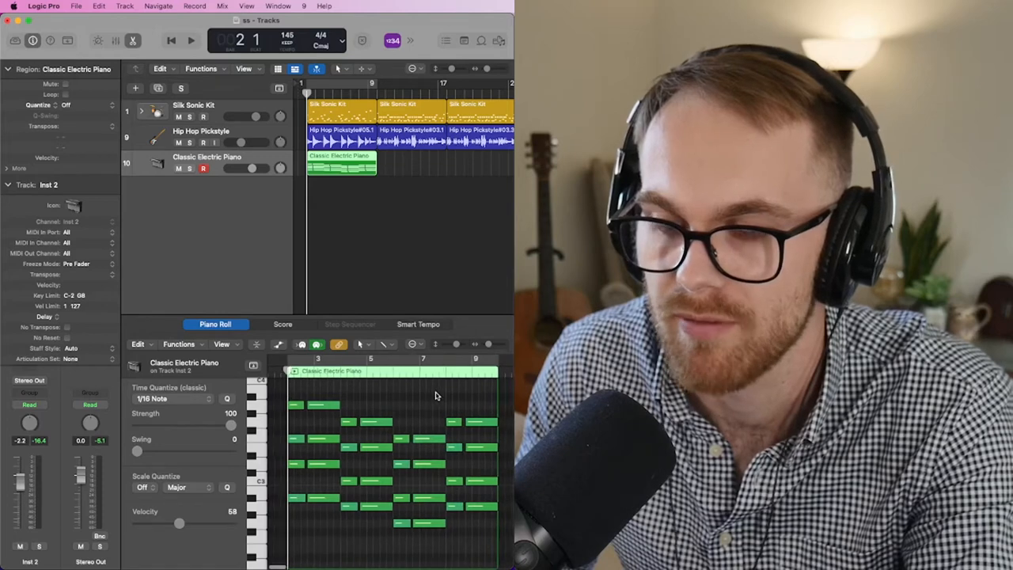
mouse_move(425, 411)
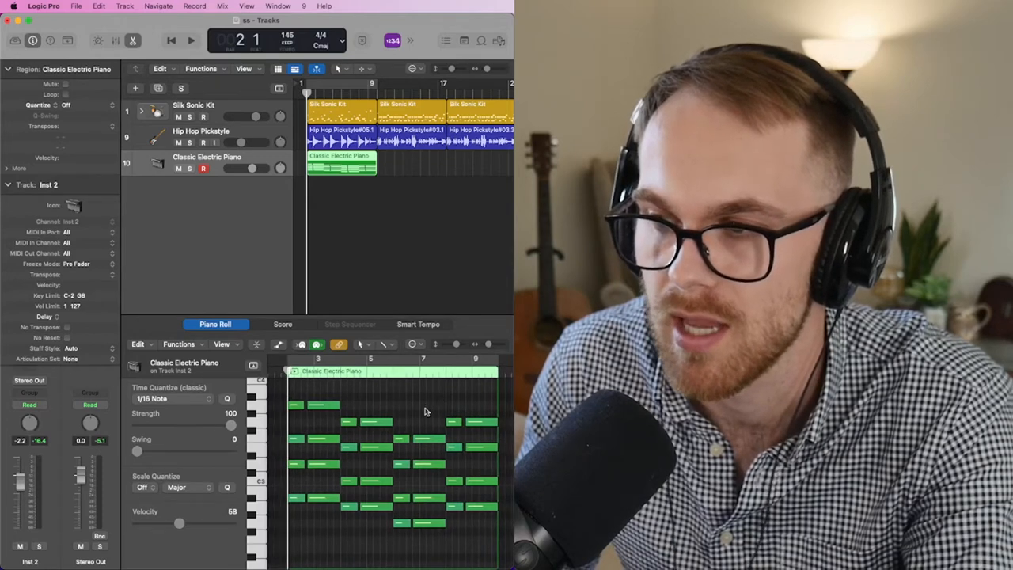
left_click(190, 41)
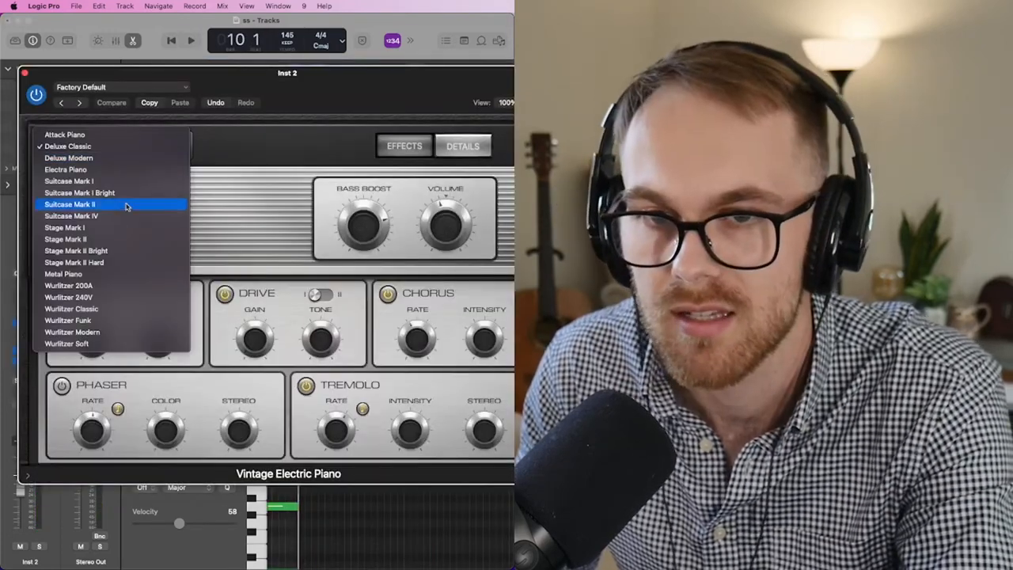
Step: Choose an electric piano preset and repeat the piano region across the arrangement
left_click(68, 285)
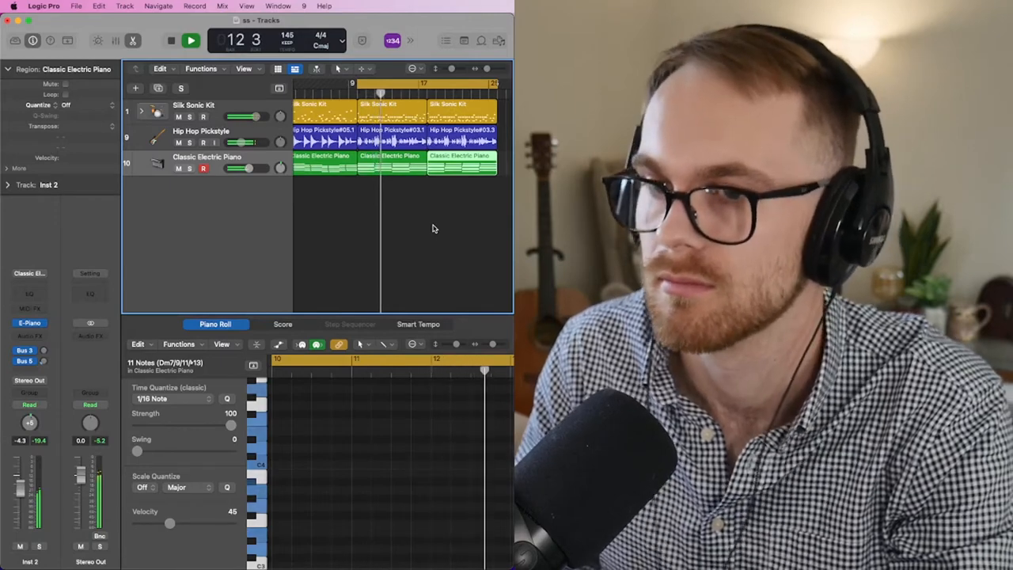
Step: Add a Session Strings track with a recorded region, then load a Glockenspiel track
left_click(190, 41)
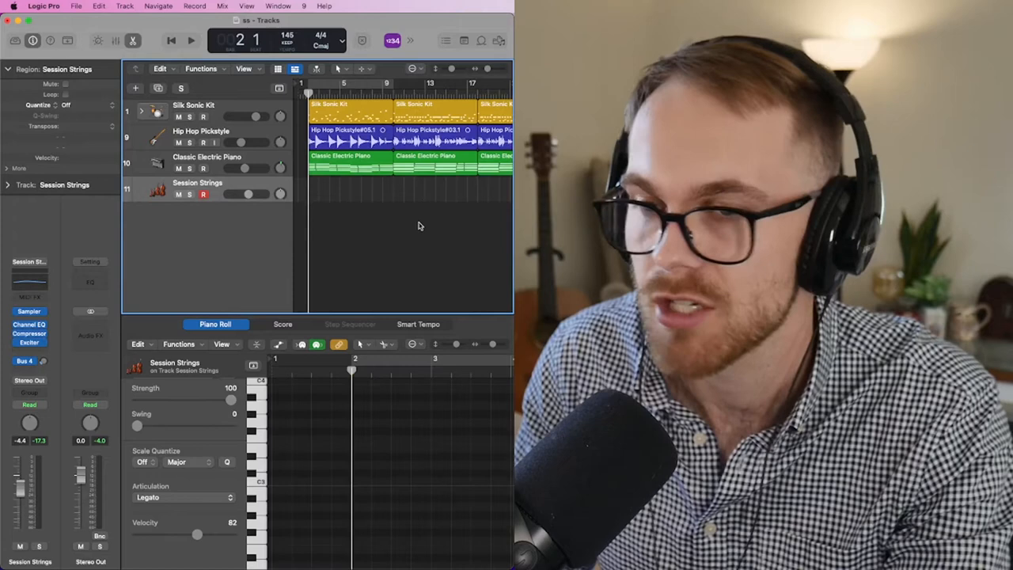
left_click(190, 42)
type("glock")
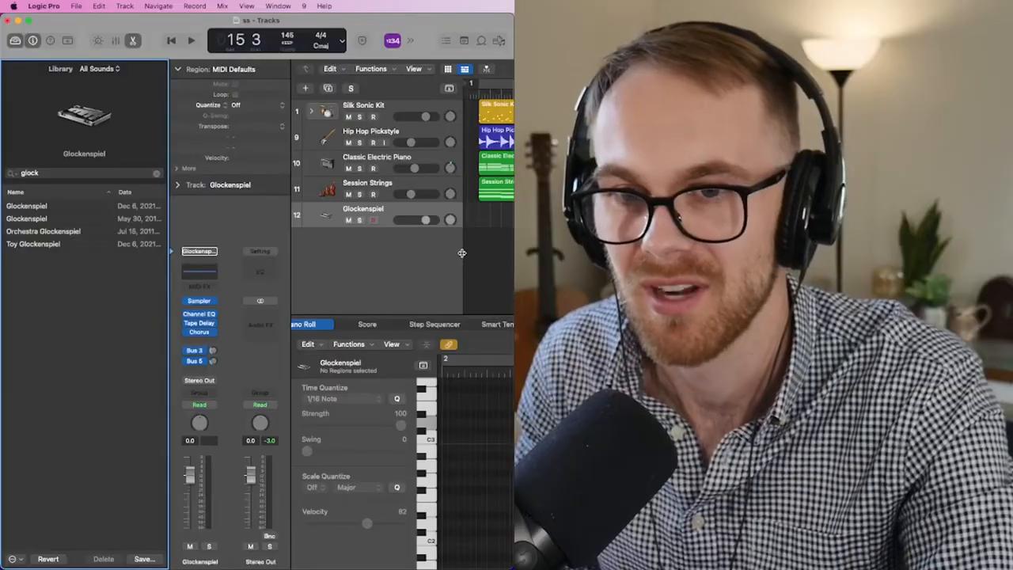
Step: Record the glockenspiel MIDI part and copy the strings and glockenspiel regions forward
left_click(189, 41)
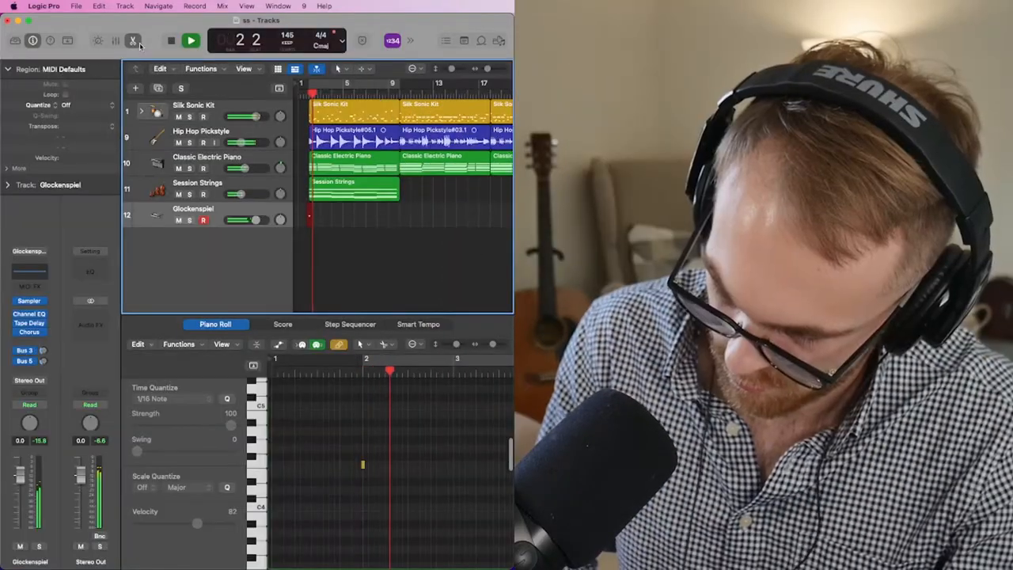
left_click(190, 42)
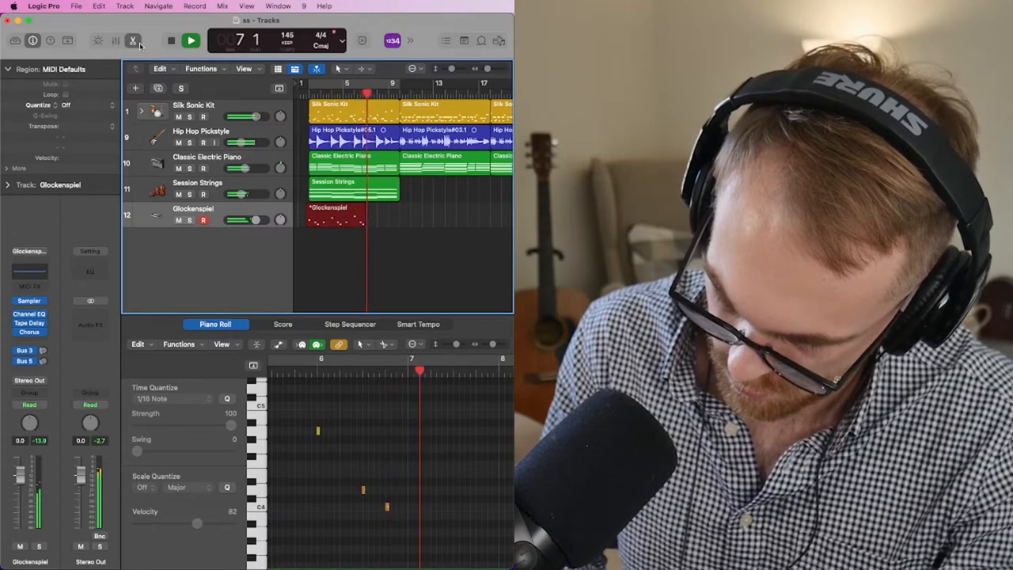
left_click(190, 41)
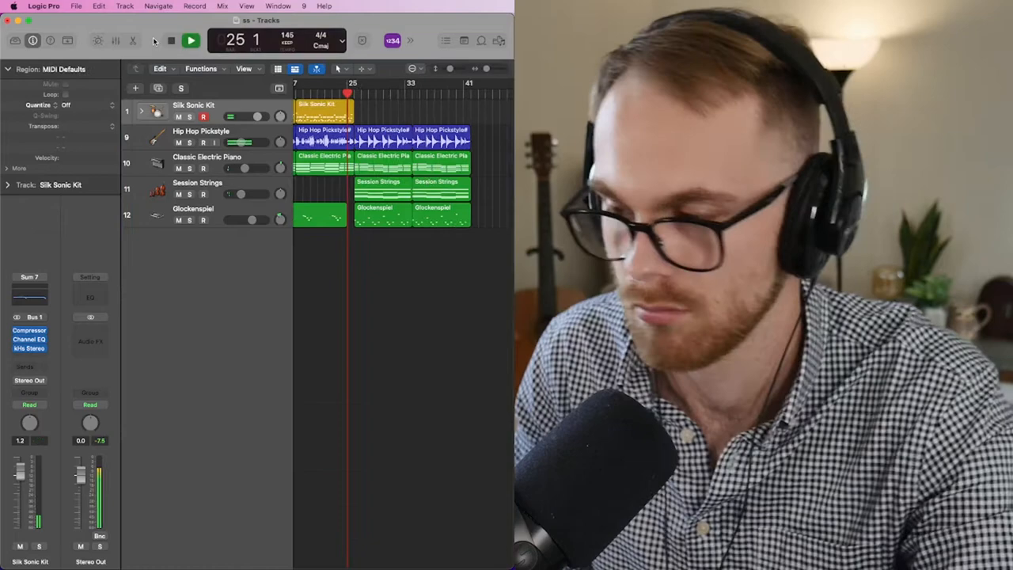
Step: Create a new Guitar 2 audio track beneath the glockenspiel
left_click(190, 41)
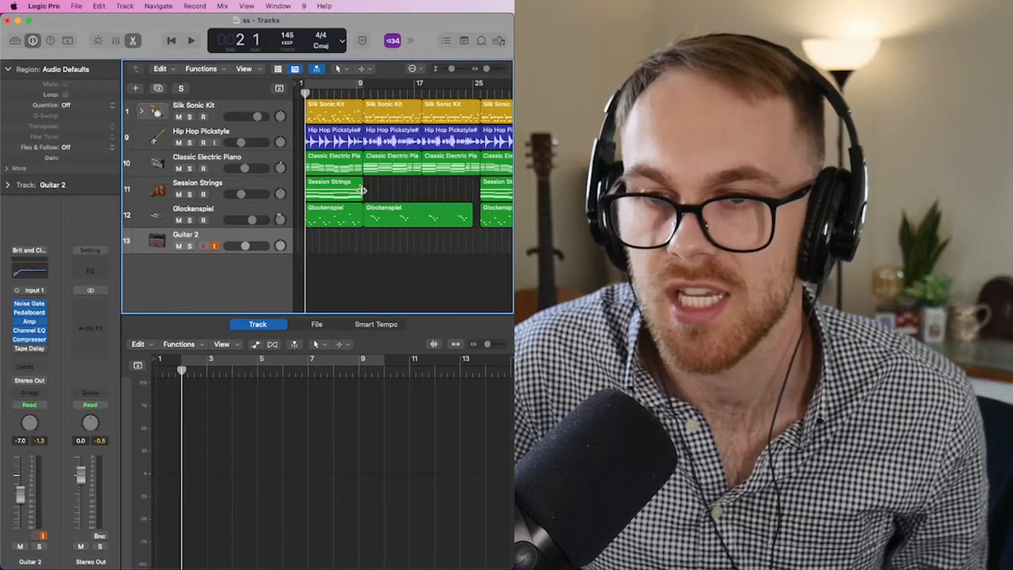
Step: Record a guitar region on Guitar 2 and add a Brit and Clean audio track
left_click(192, 41)
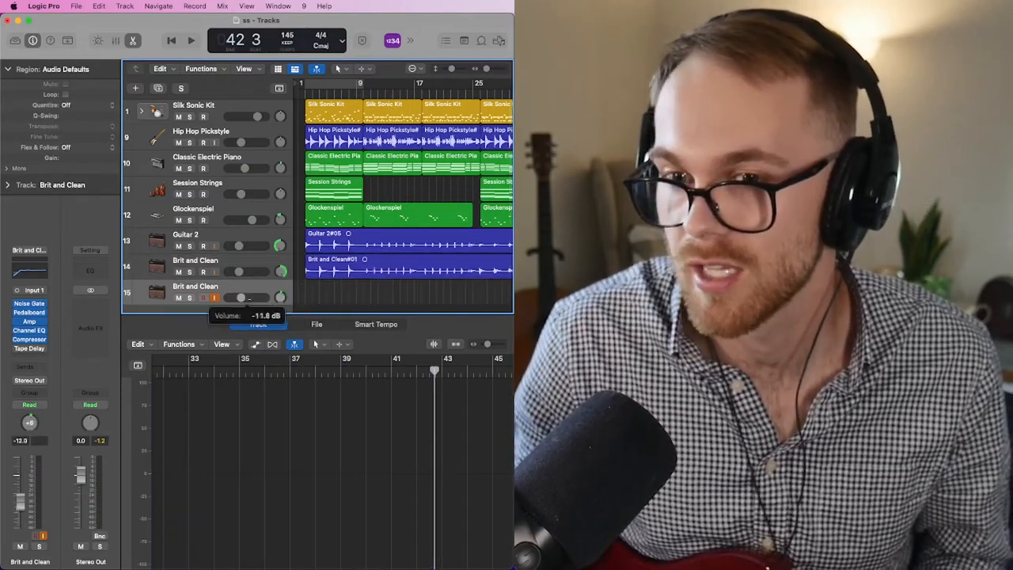
Step: Lower Brit and Clean to about -11.8 dB and record three Classic Vocal takes in a Sum 12 stack
left_click_drag(240, 297, 250, 297)
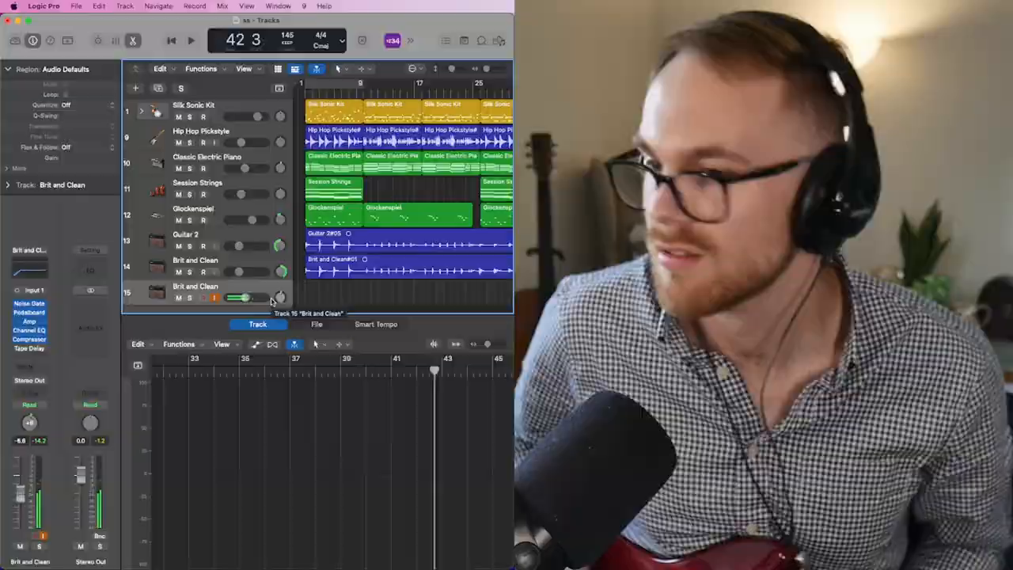
left_click(190, 41)
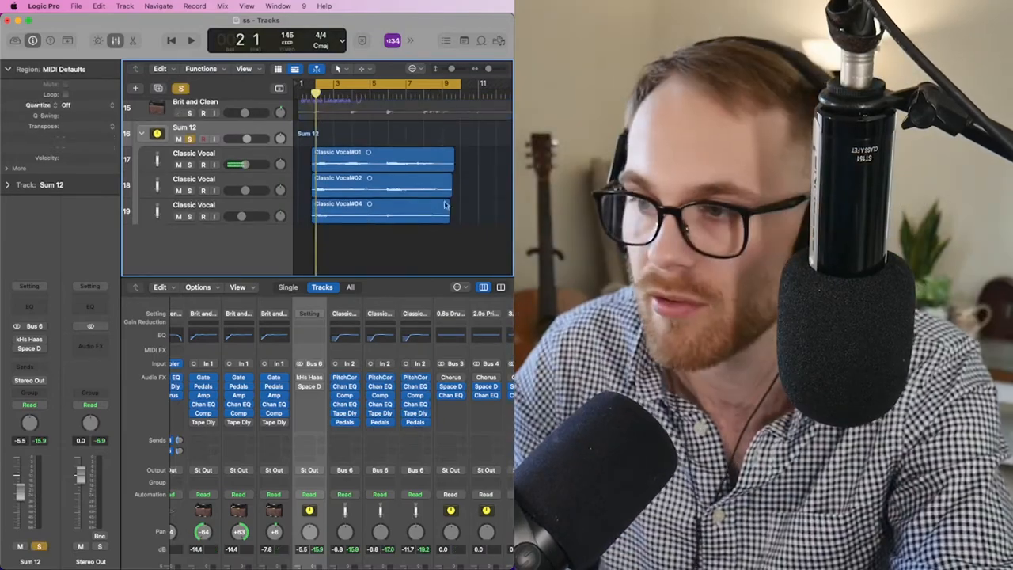
mouse_move(402, 237)
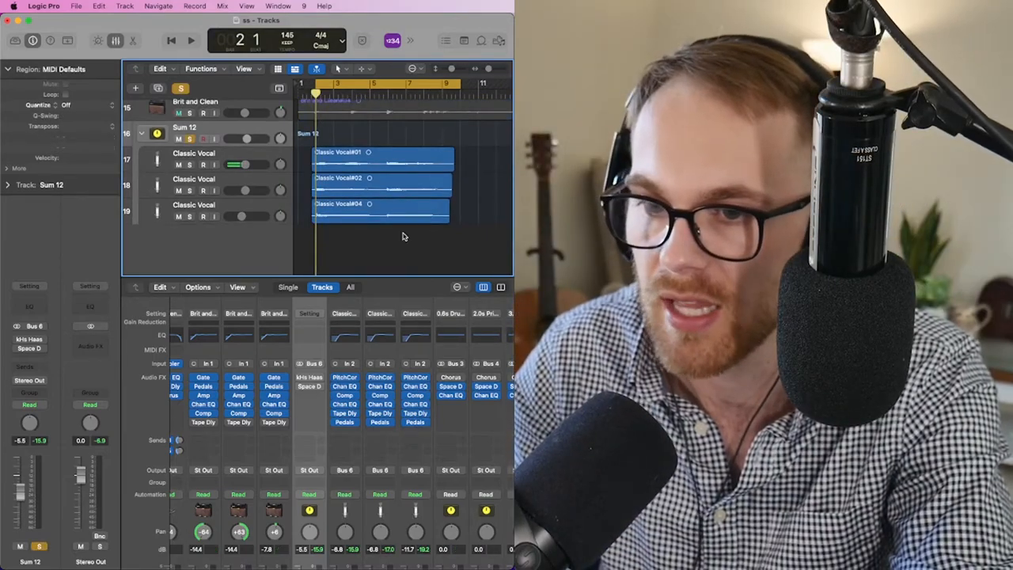
Step: Fold the vocal takes into one Sum 12 stack row and run playback of the whole arrangement
left_click(189, 42)
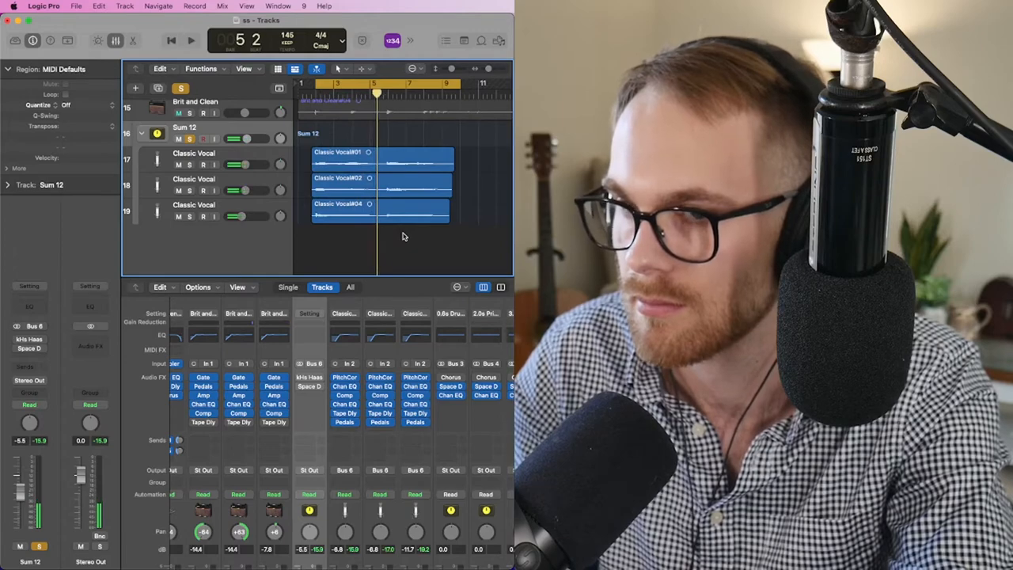
left_click(28, 338)
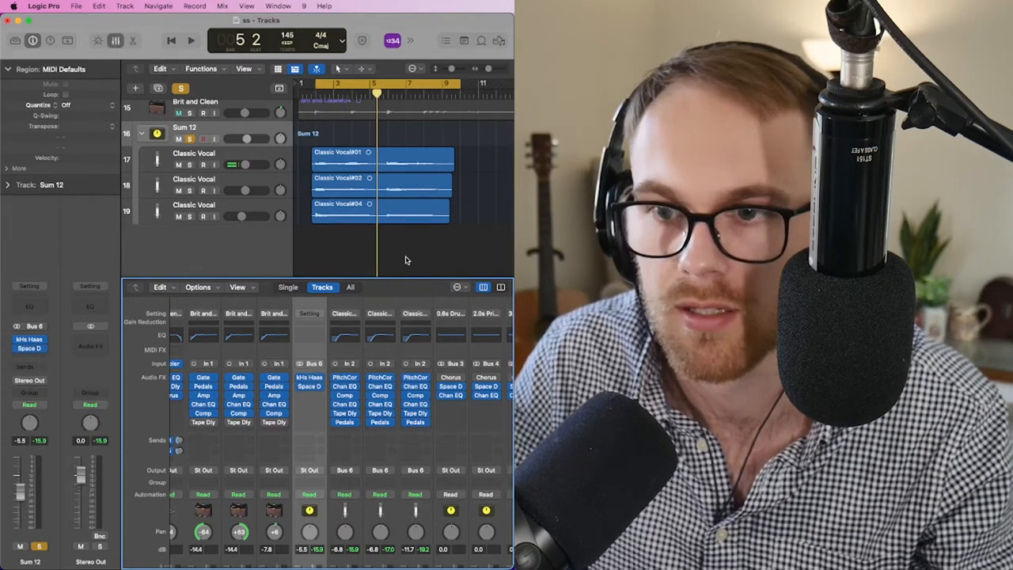
left_click(190, 41)
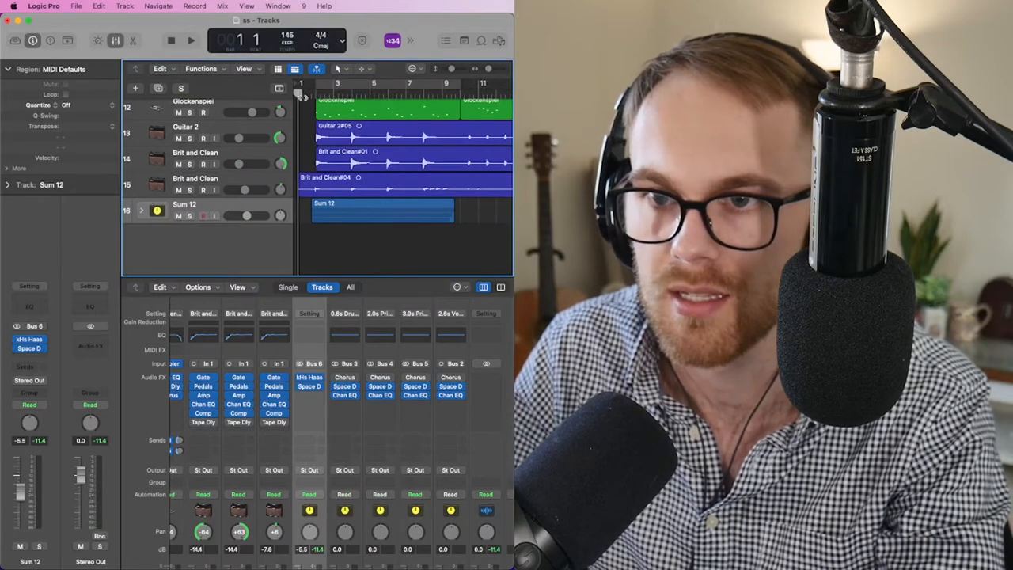
left_click(190, 41)
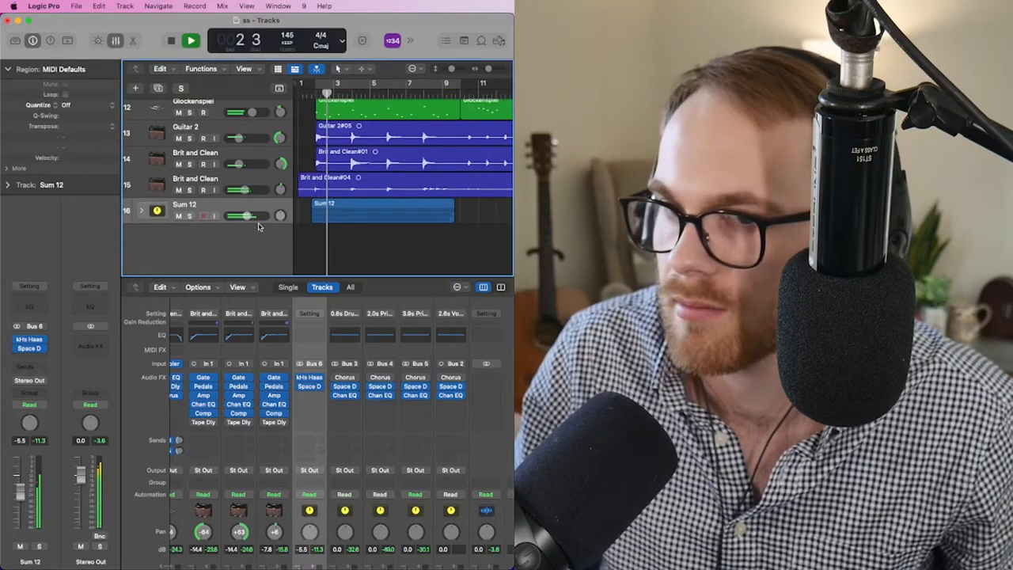